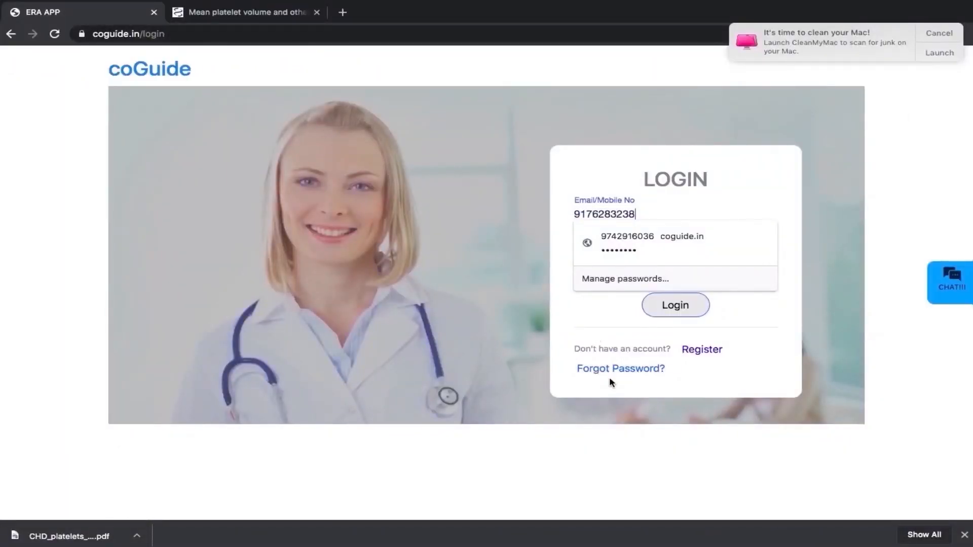
- Log in, answer No to the first question and choose study groups based on disease/outcome
click(675, 305)
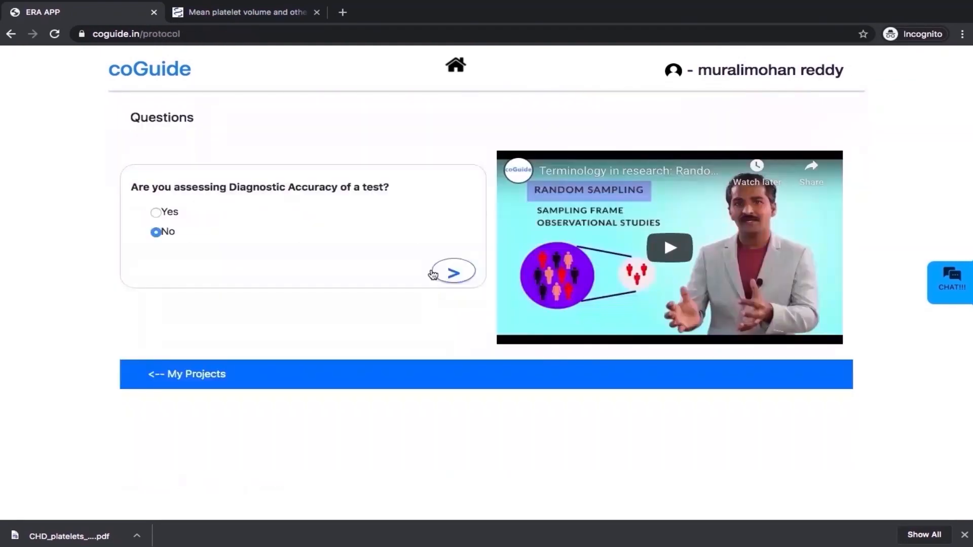
click(452, 272)
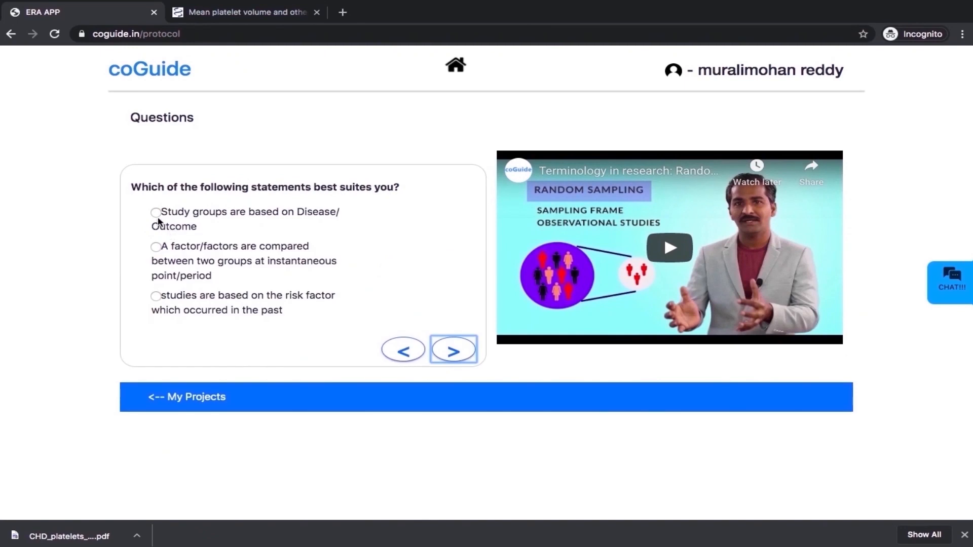
click(454, 349)
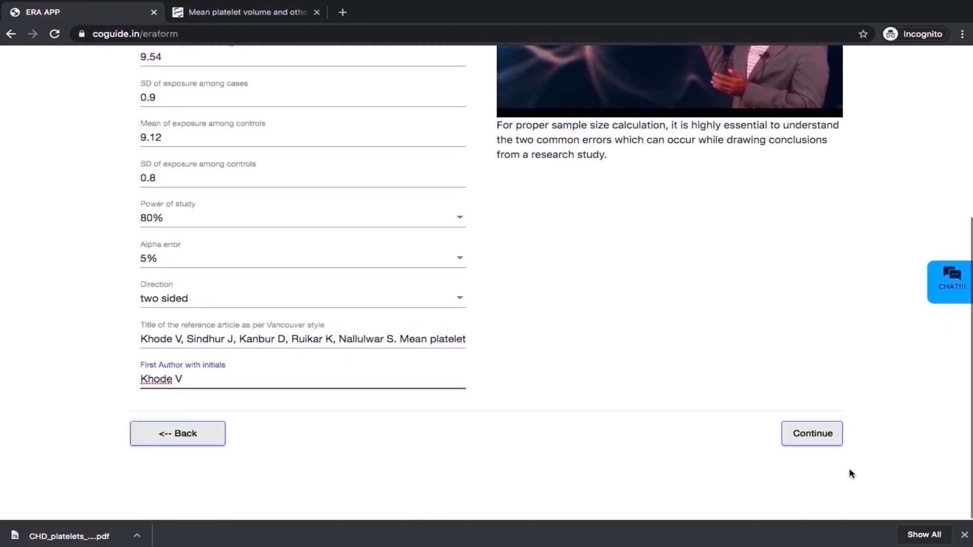
- Submit the ERA study details to generate the 67-subject sample size, methods and references
click(811, 434)
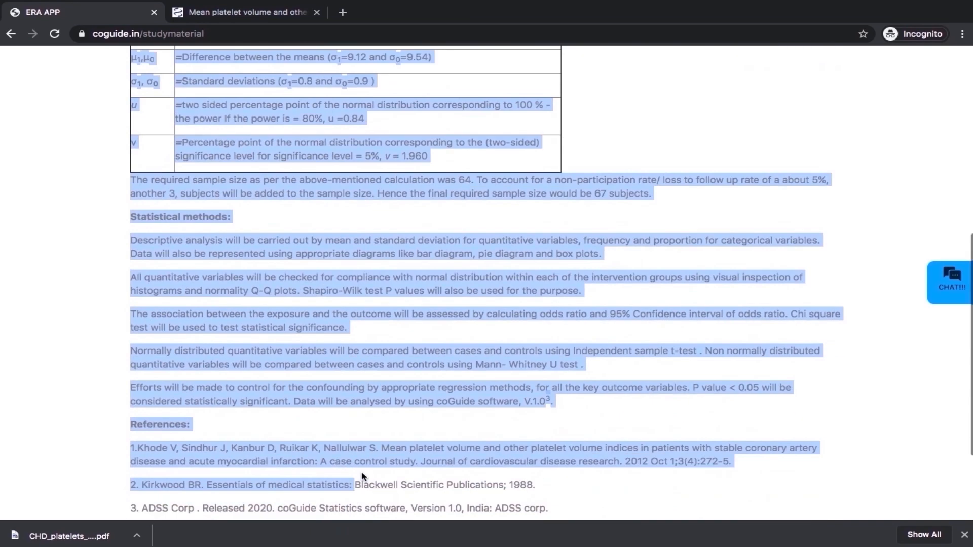
- Narrow the highlighted protocol text to only the Statistical methods paragraphs
click(664, 201)
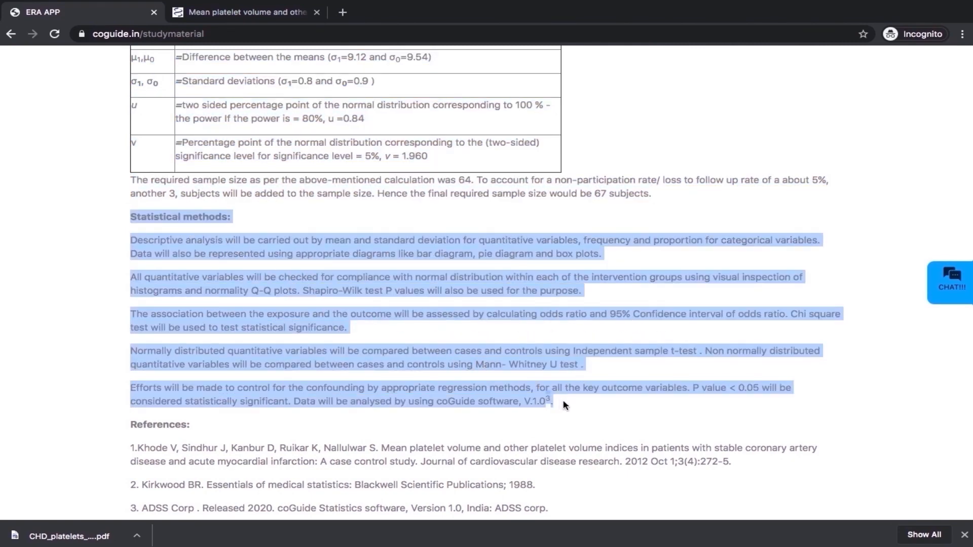
scroll(down, 3)
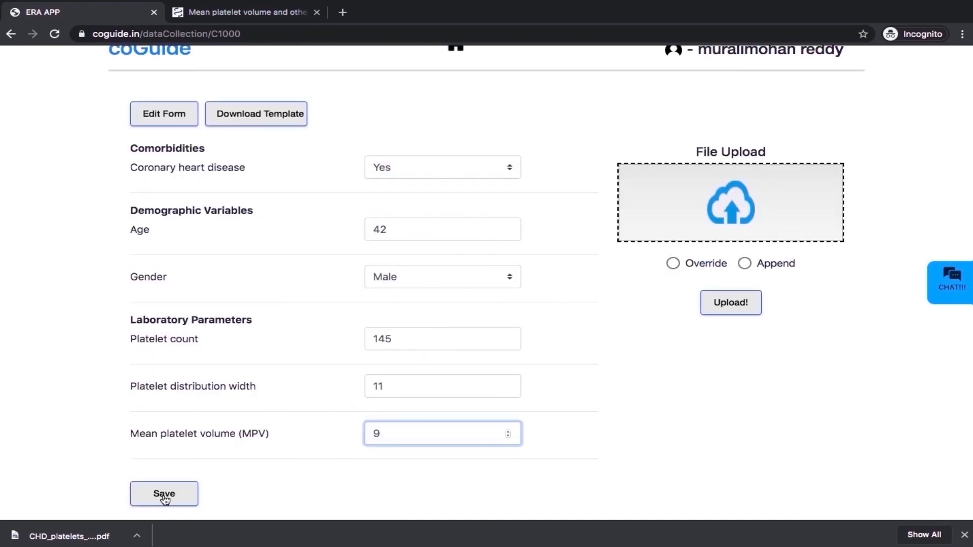
- Save the record: CHD Yes, age 42, male, platelets 145, PDW 11, MPV 9
click(164, 494)
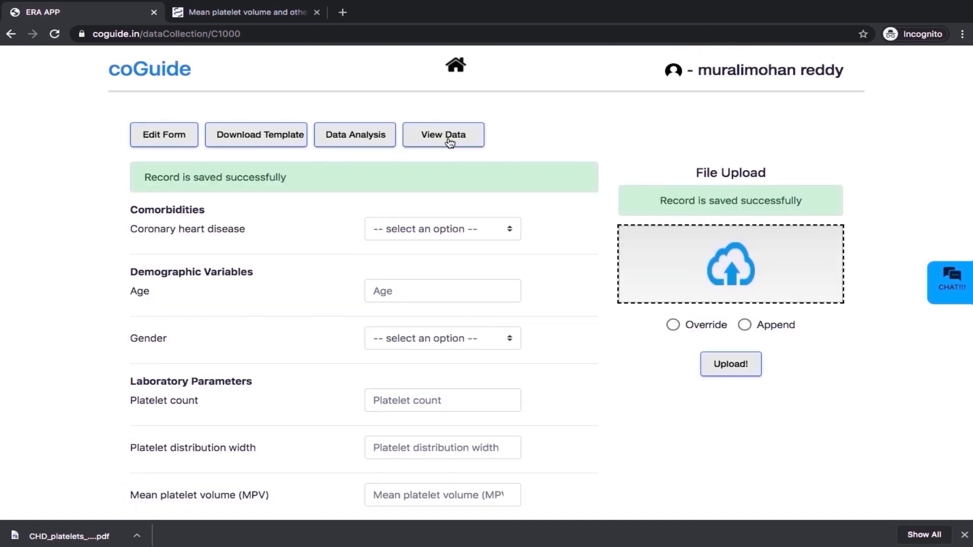
- Review the collected data records and the data analysis results
click(444, 134)
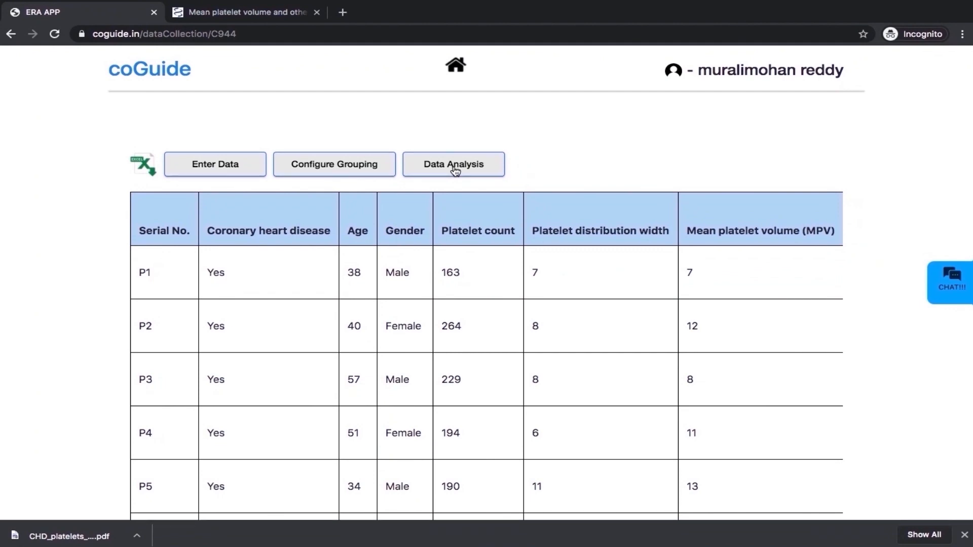
click(454, 165)
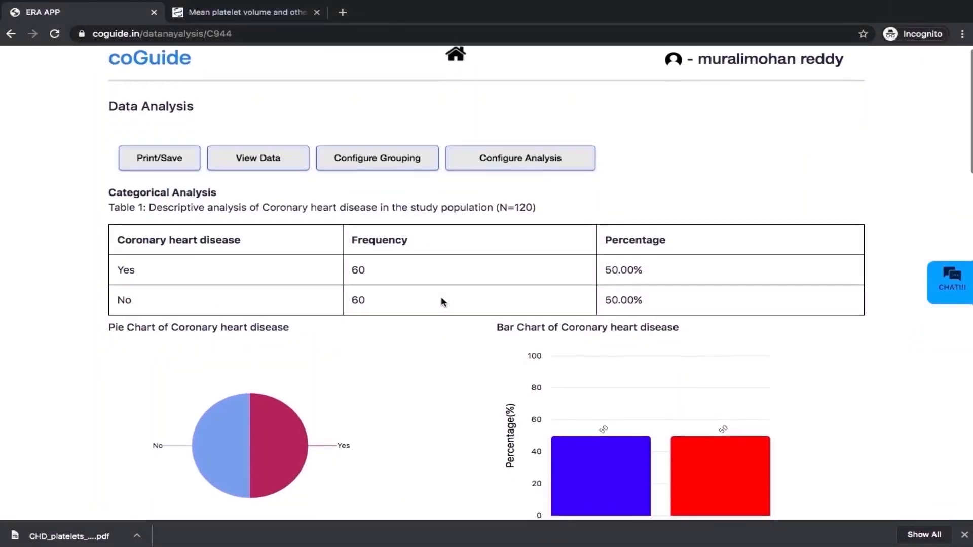
scroll(down, 3)
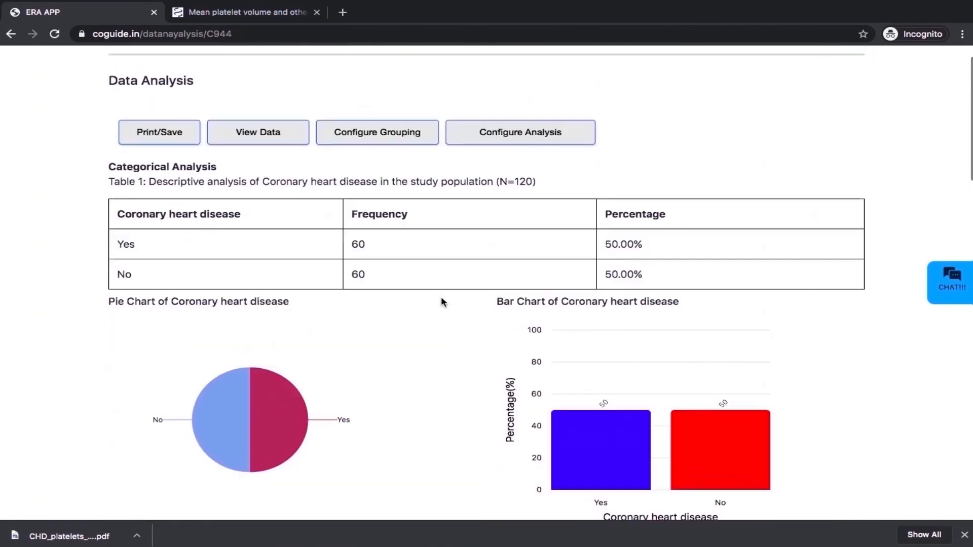
scroll(down, 3)
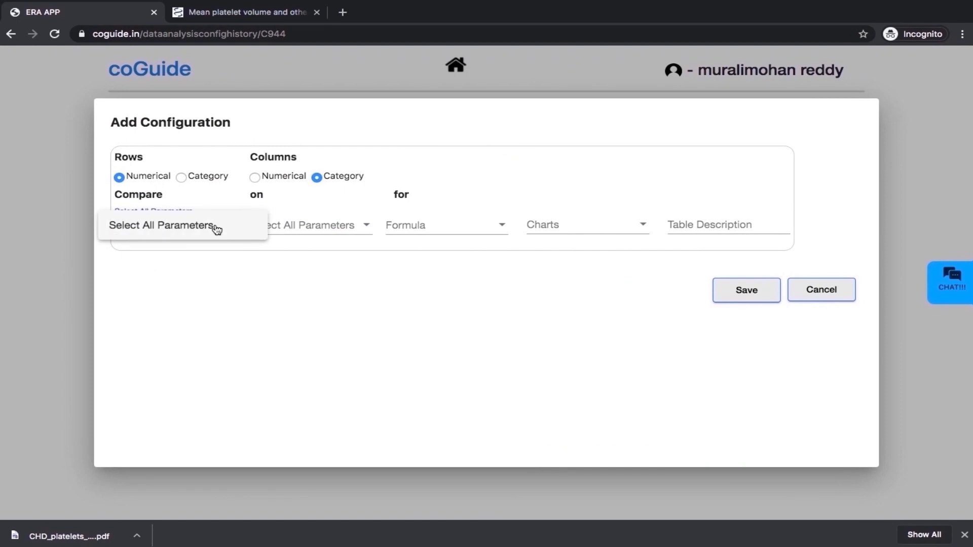
- Include all numerical parameters in the platelet-indices comparison and select IST in the table title
click(162, 225)
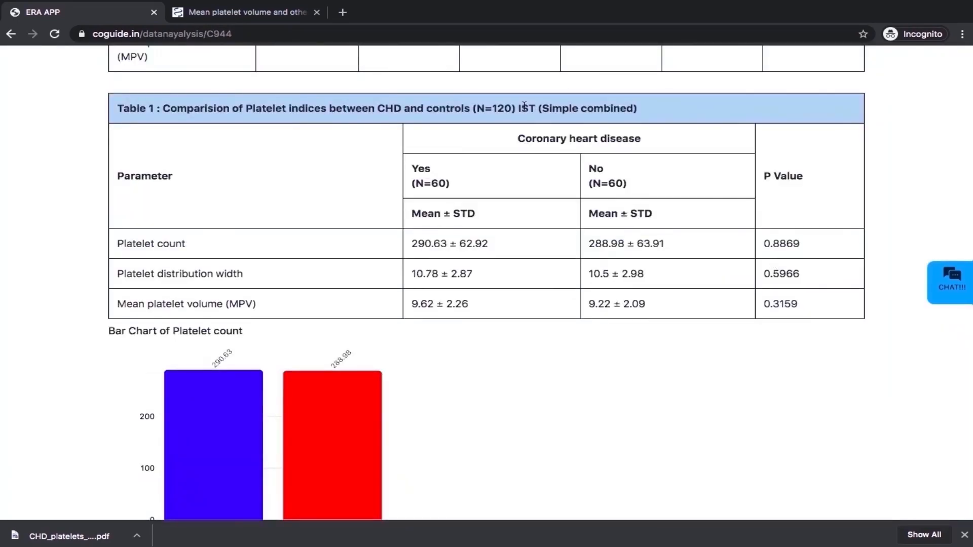
double_click(527, 108)
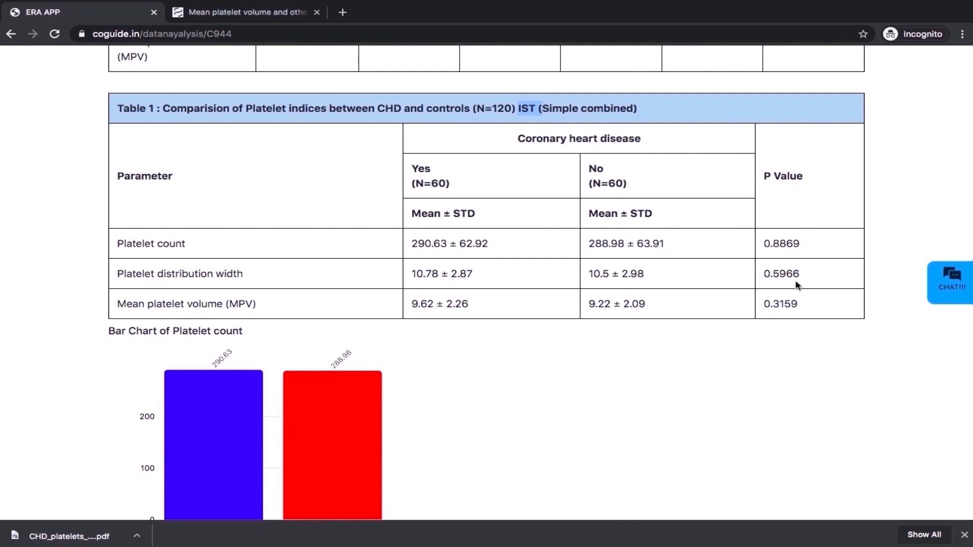